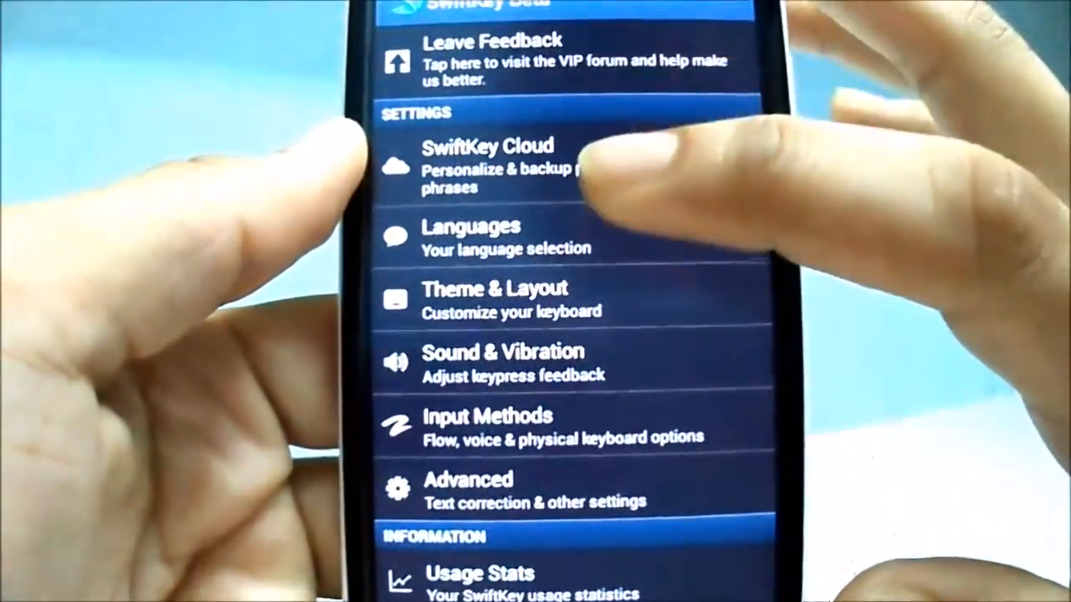
# - Open the Theme list and scroll from Dark and Forest down to Dusk, Regal, Berry, Sky and Fuchsia
pyautogui.click(489, 159)
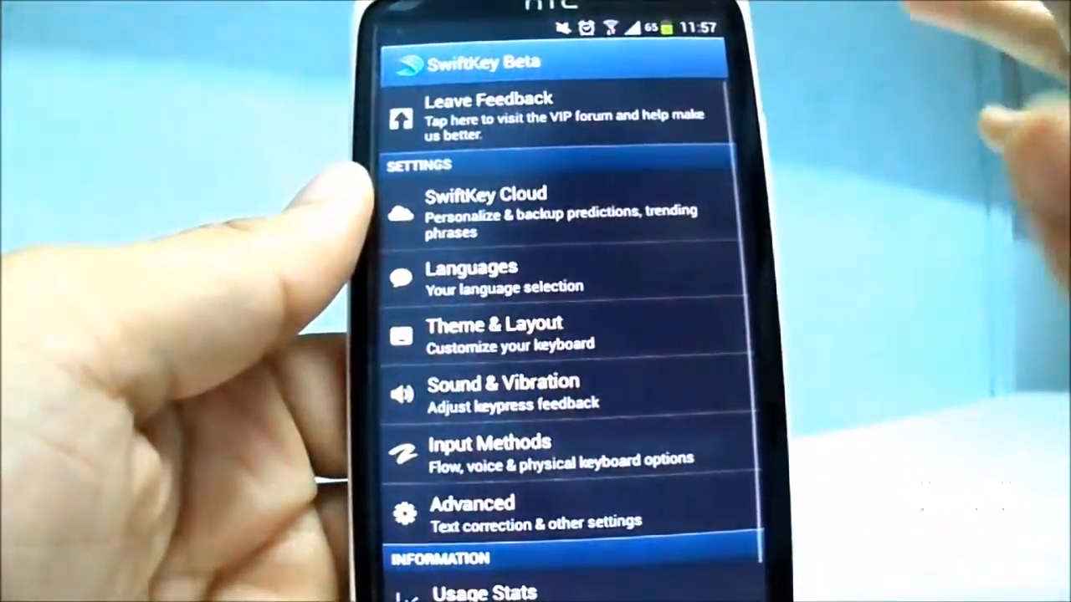
pyautogui.scroll(3)
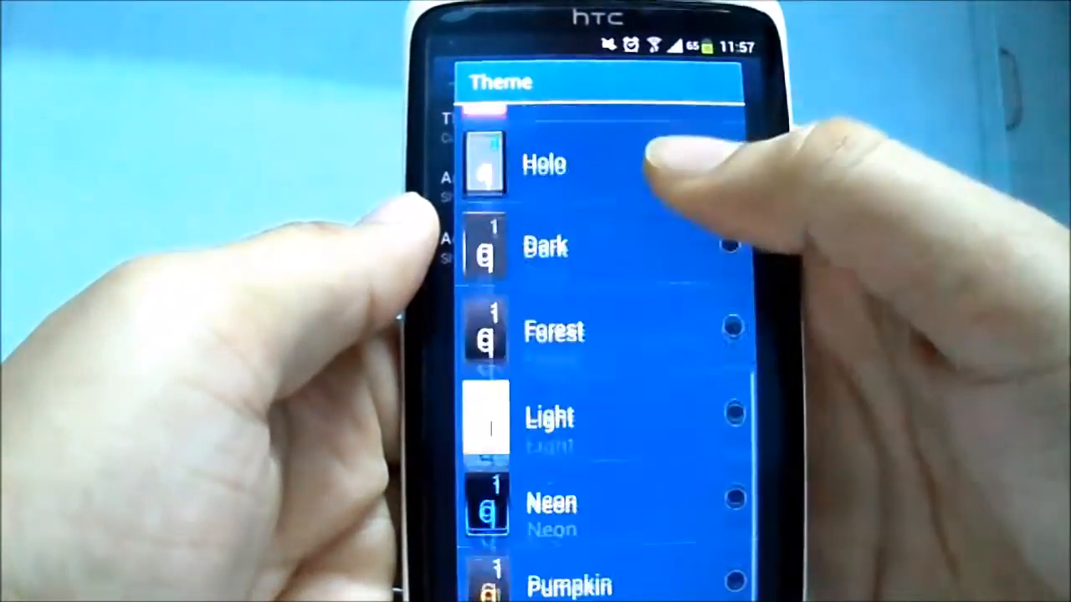
pyautogui.scroll(-3)
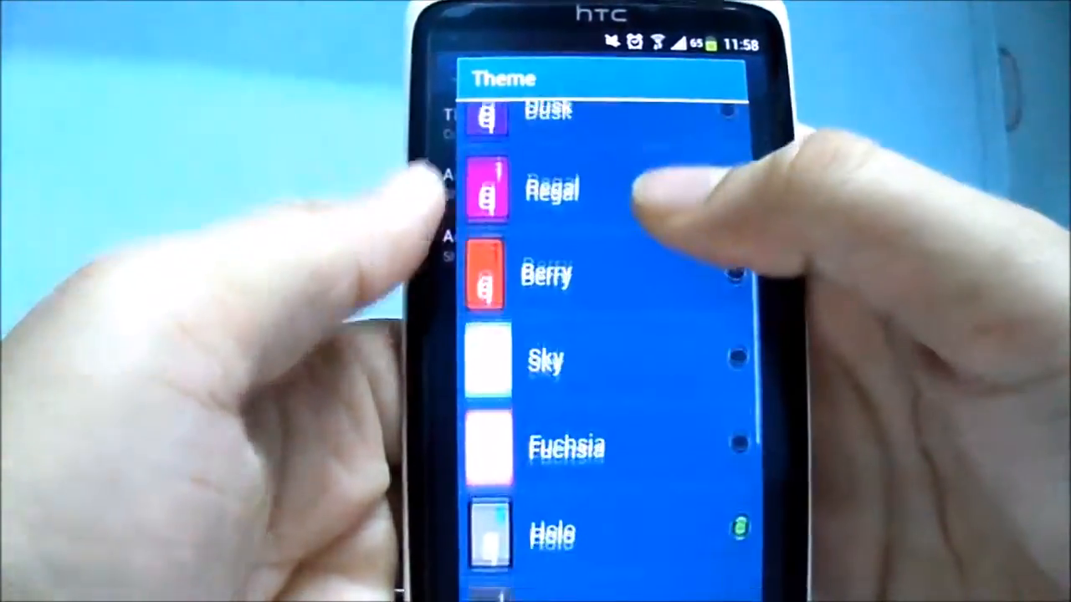